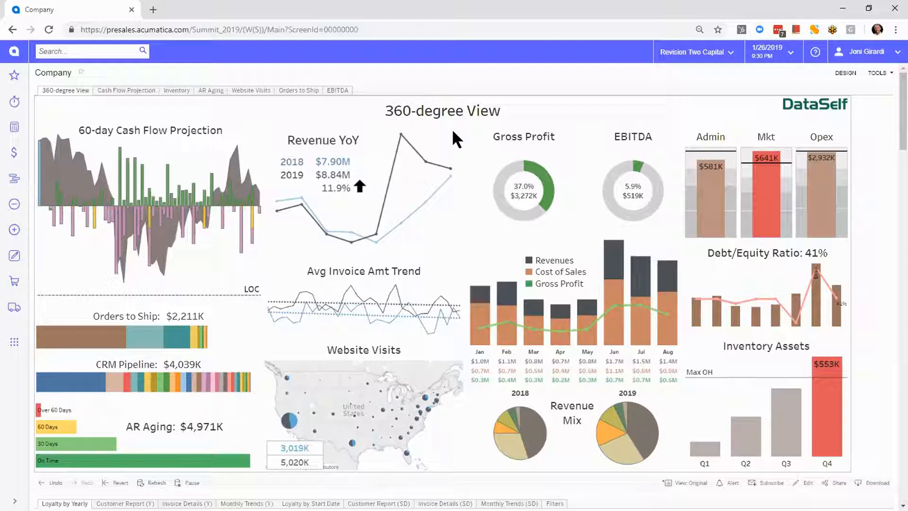
pyautogui.moveTo(347, 131)
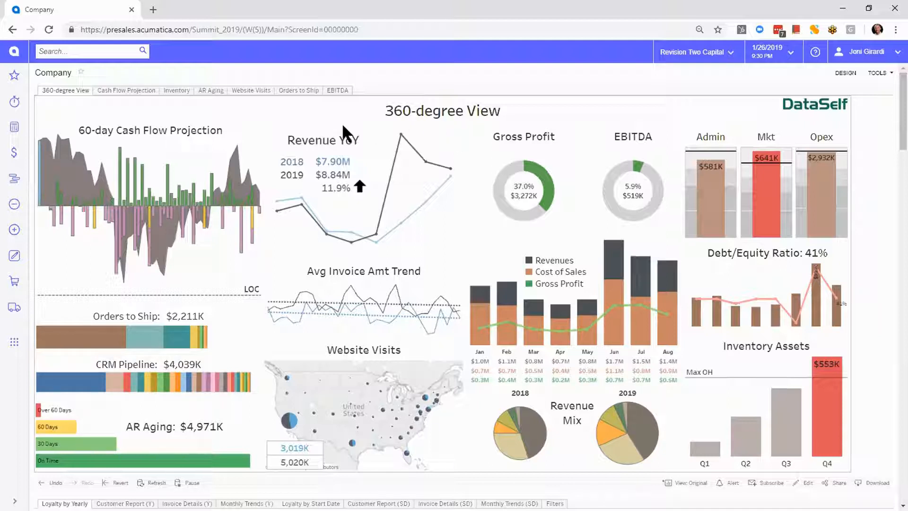
pyautogui.moveTo(191, 165)
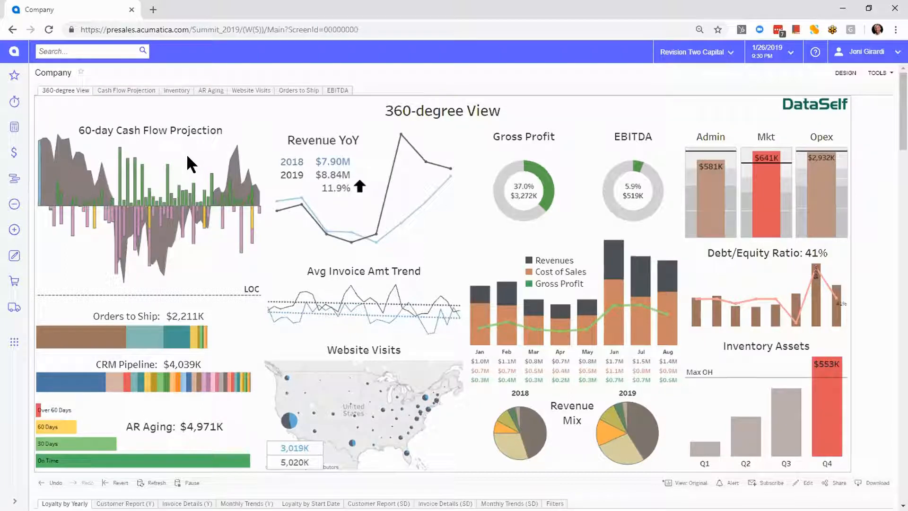
pyautogui.moveTo(234, 370)
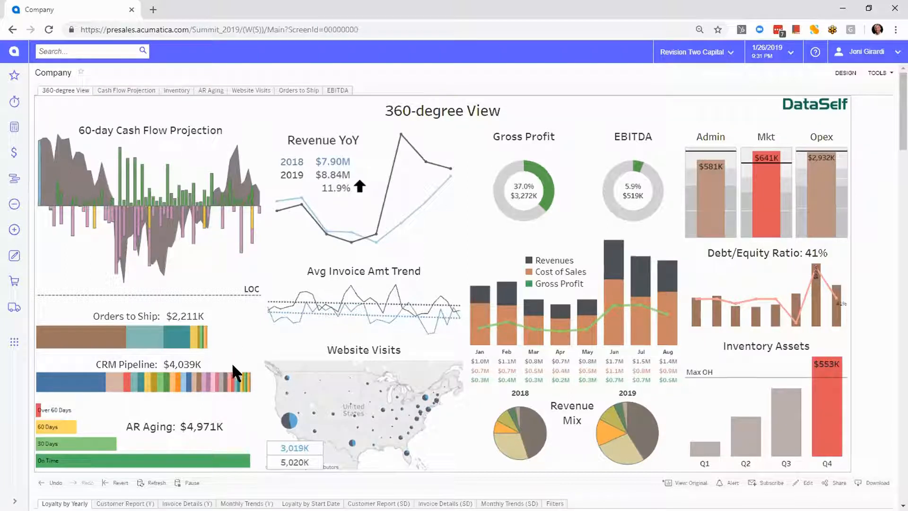
pyautogui.moveTo(243, 444)
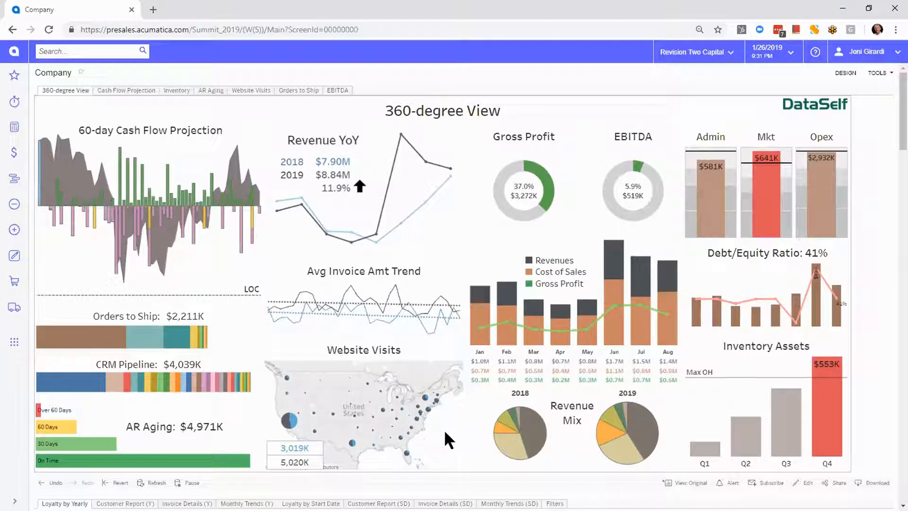
pyautogui.moveTo(671, 183)
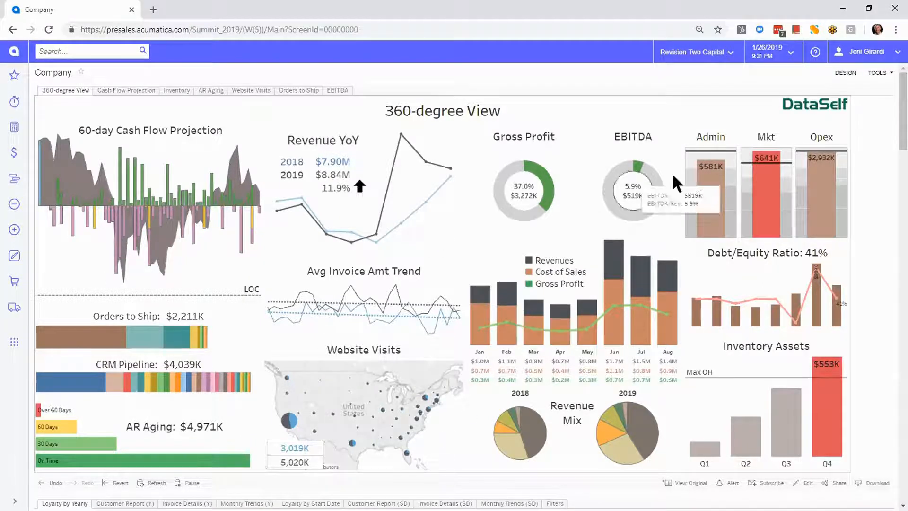
pyautogui.moveTo(188, 164)
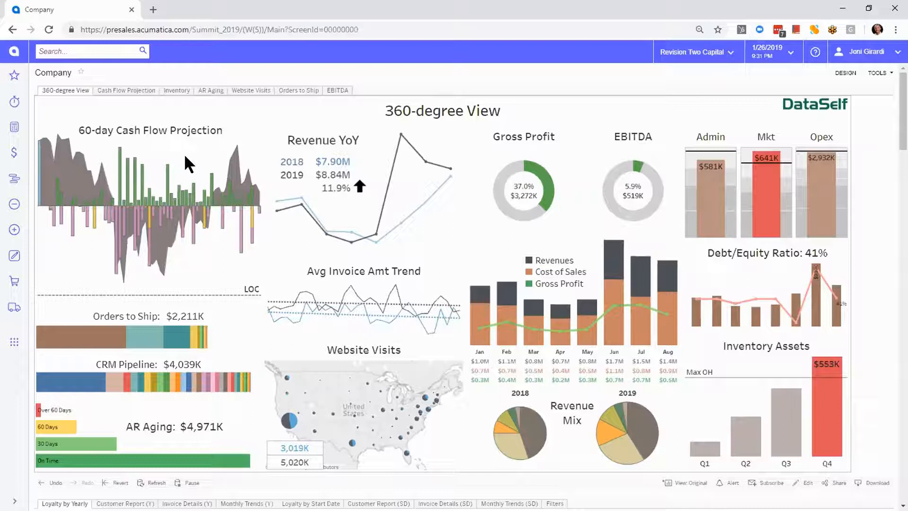
pyautogui.moveTo(160, 255)
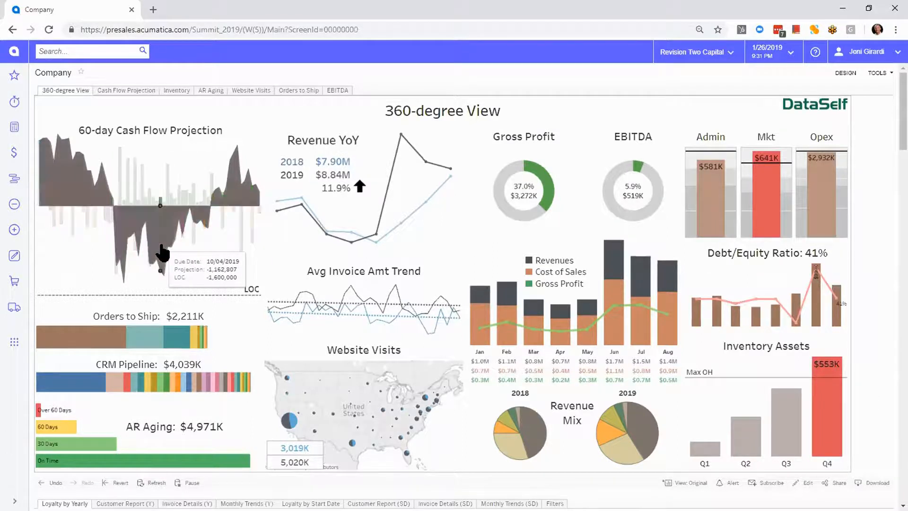
# - Open the 60-day Cash Flow Projection dashboard and emphasise only the Projection series, dimming AR, Payroll and AP
pyautogui.click(126, 90)
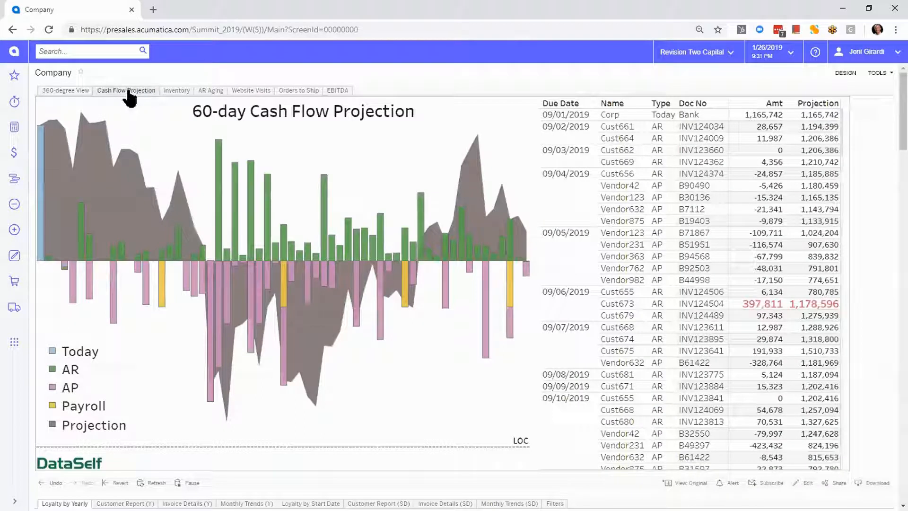
pyautogui.moveTo(164, 151)
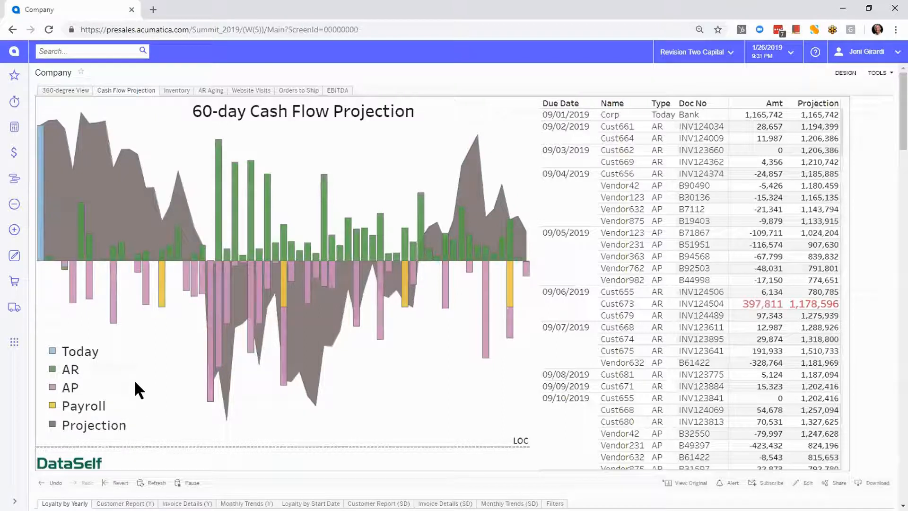
pyautogui.click(69, 370)
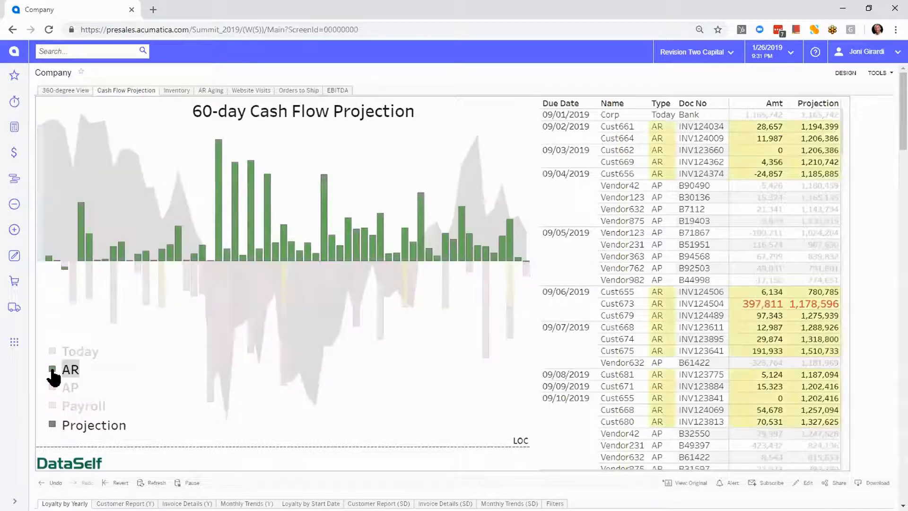
pyautogui.click(70, 369)
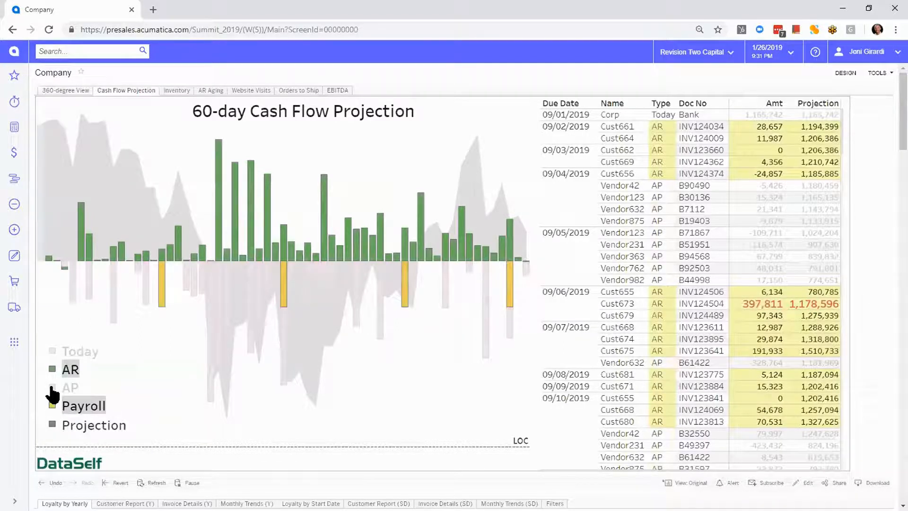
pyautogui.click(51, 387)
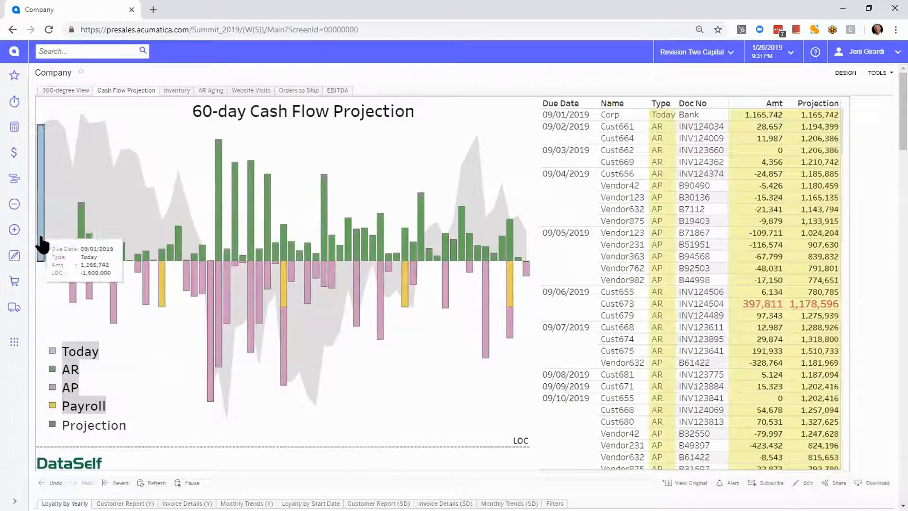
pyautogui.moveTo(156, 393)
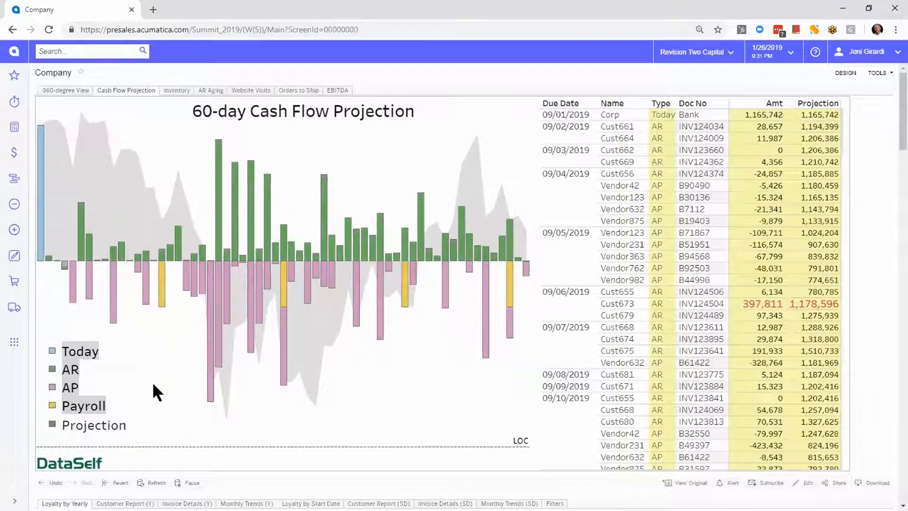
pyautogui.click(52, 424)
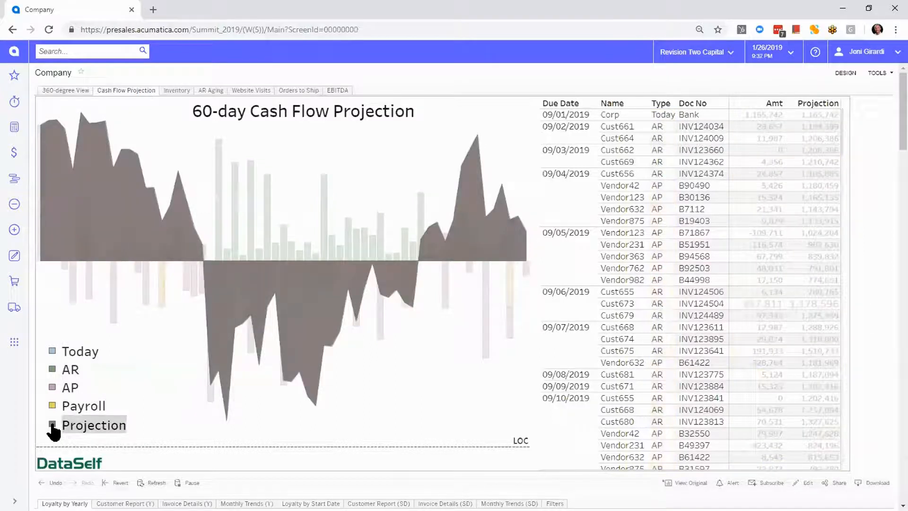
pyautogui.moveTo(227, 432)
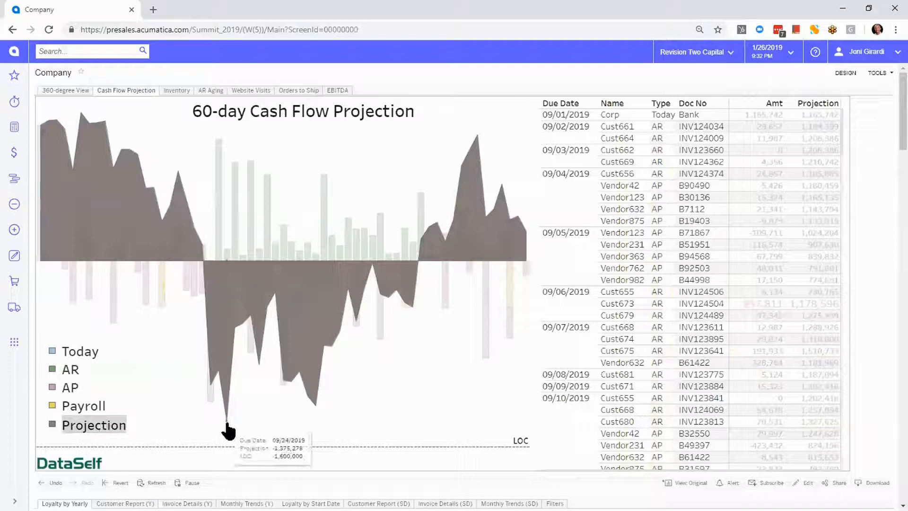
pyautogui.moveTo(501, 446)
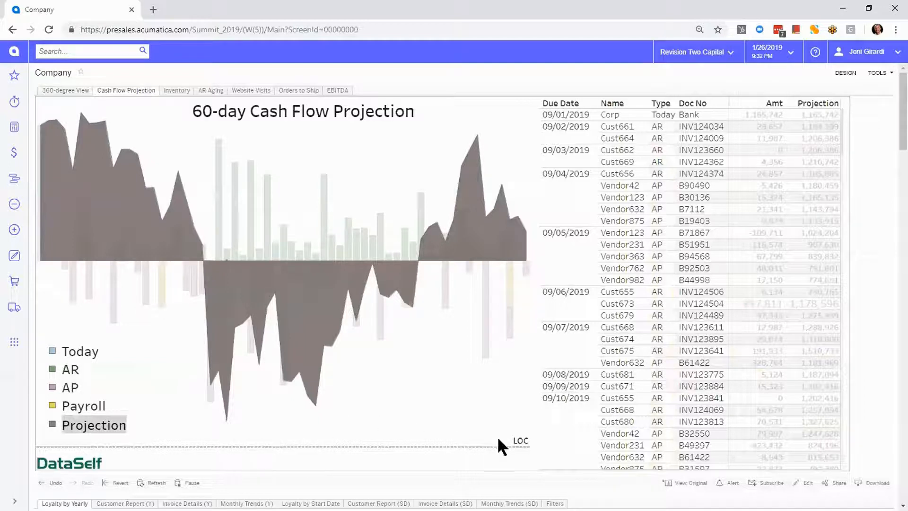
pyautogui.moveTo(411, 407)
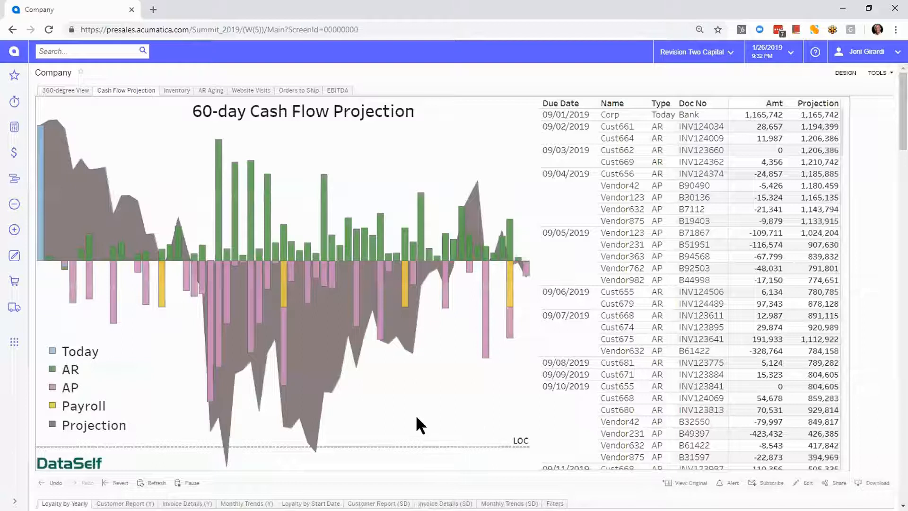
pyautogui.moveTo(284, 449)
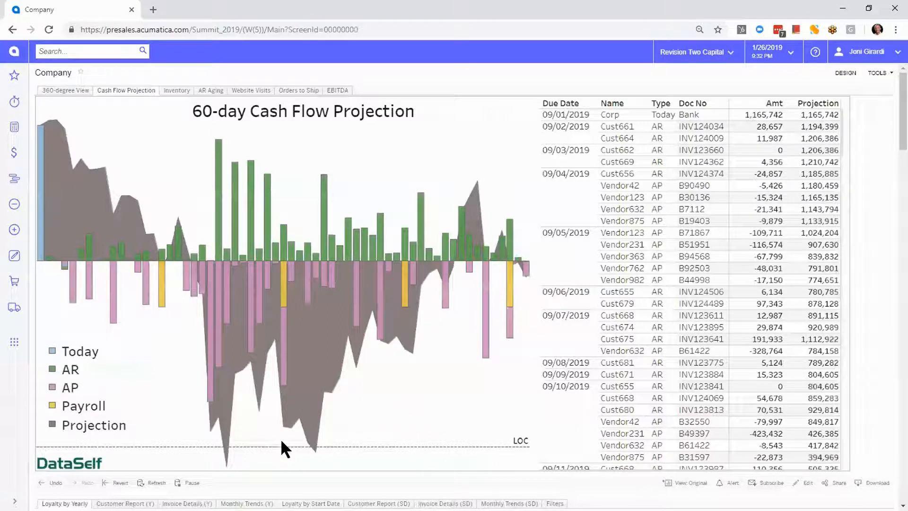
pyautogui.moveTo(227, 472)
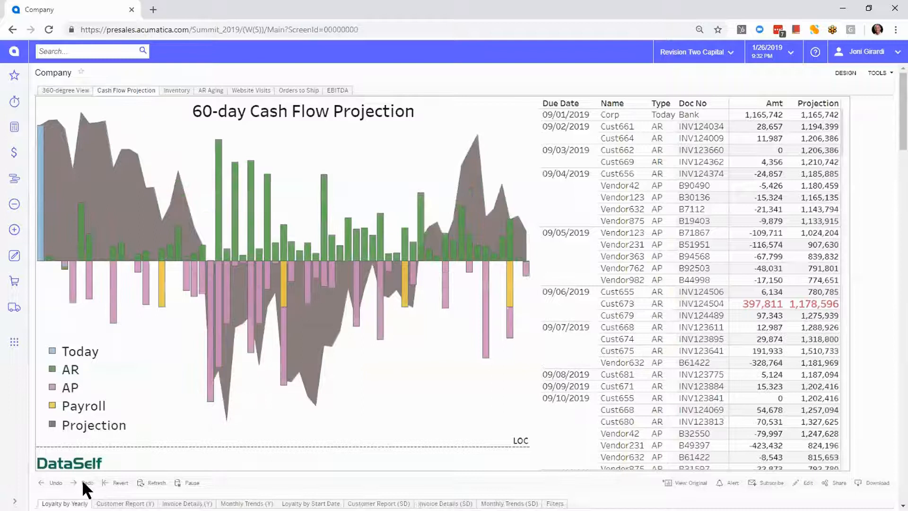
# - Undo the exclusion so invoice INV124504 returns to the cash flow projection
pyautogui.click(55, 483)
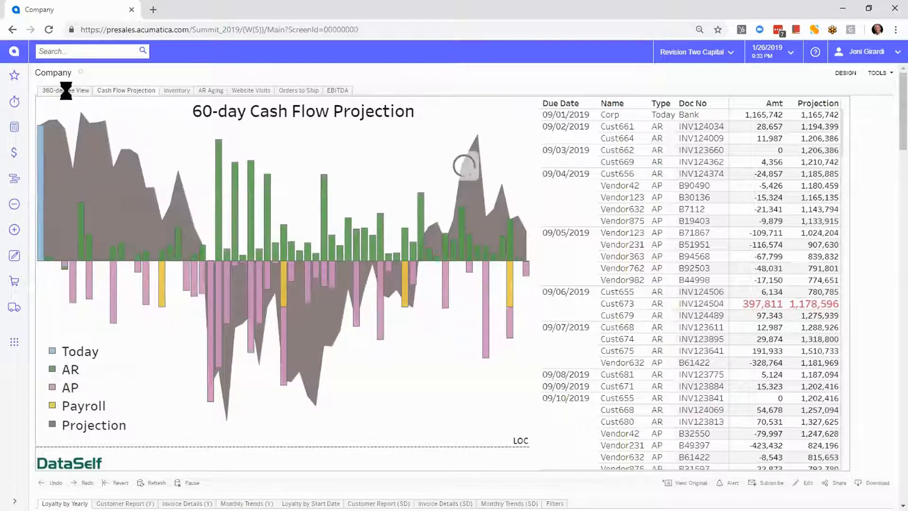
# - Return to the 360-degree View dashboard with its cash flow, revenue, profit and inventory charts
pyautogui.click(65, 90)
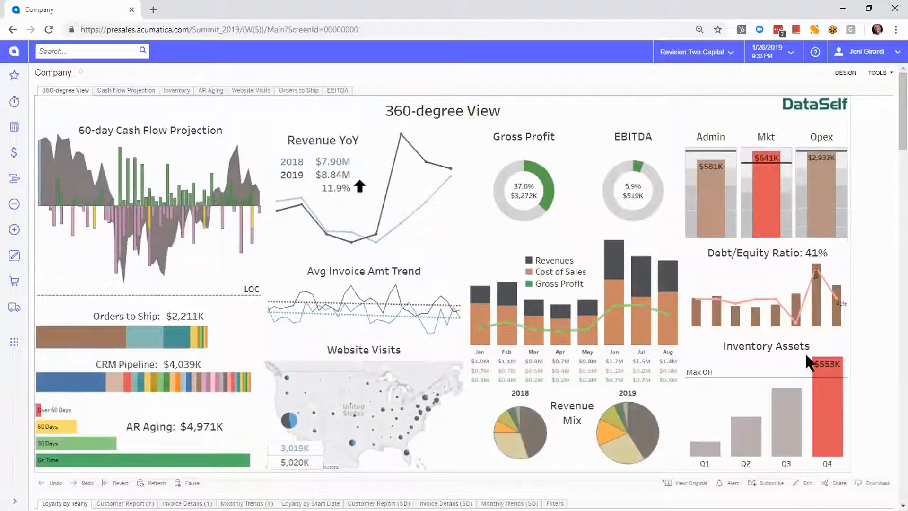
pyautogui.moveTo(828, 412)
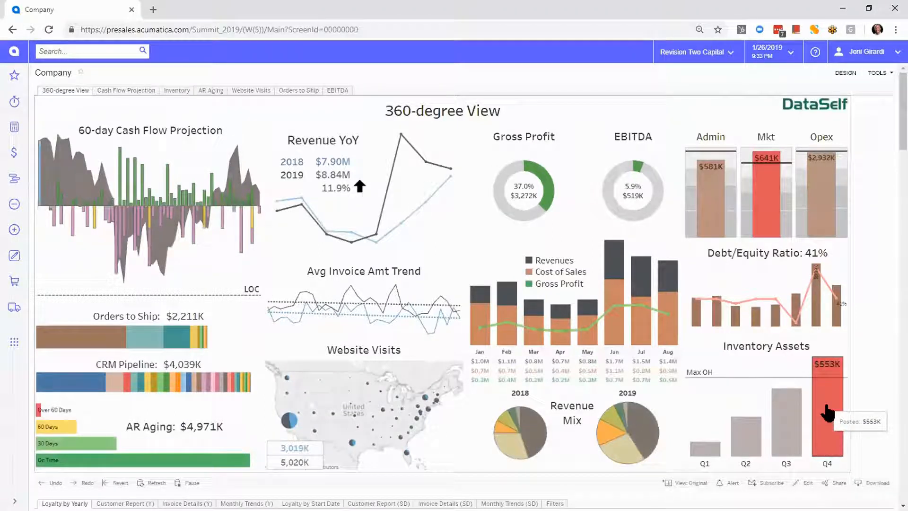
pyautogui.moveTo(749, 386)
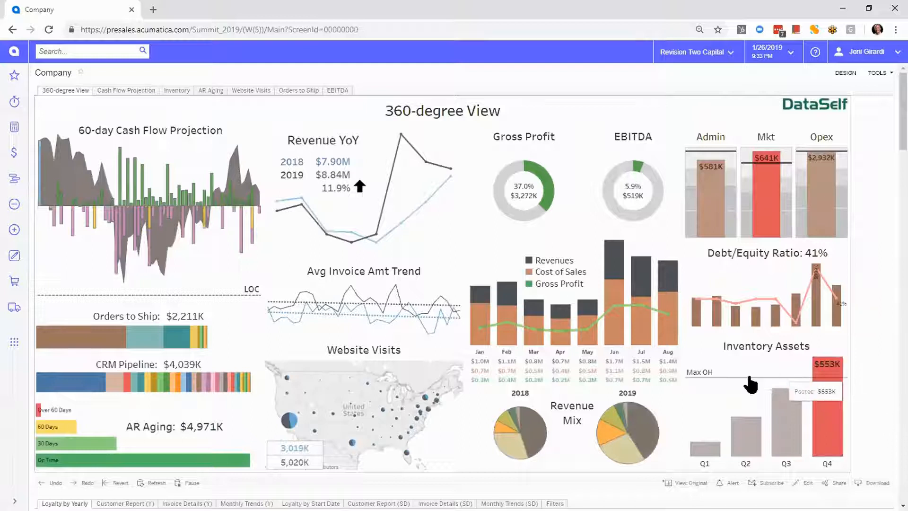
pyautogui.moveTo(831, 403)
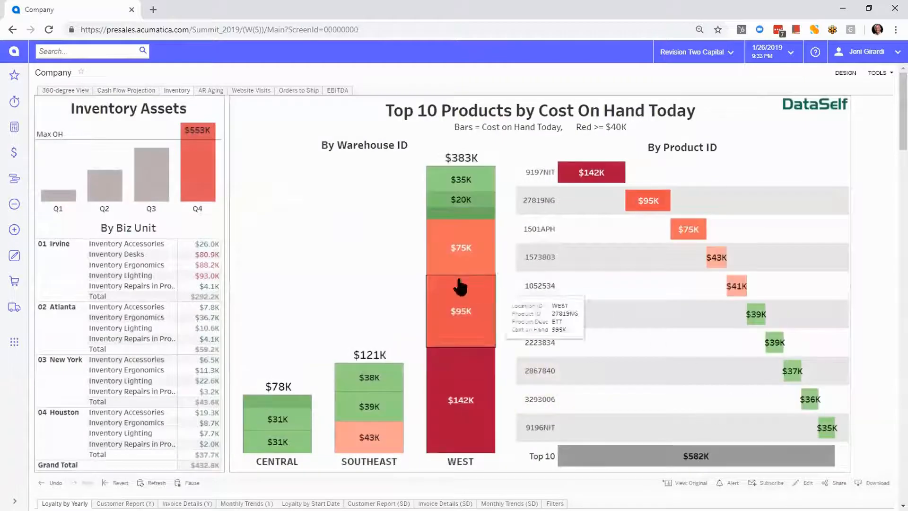
pyautogui.moveTo(292, 193)
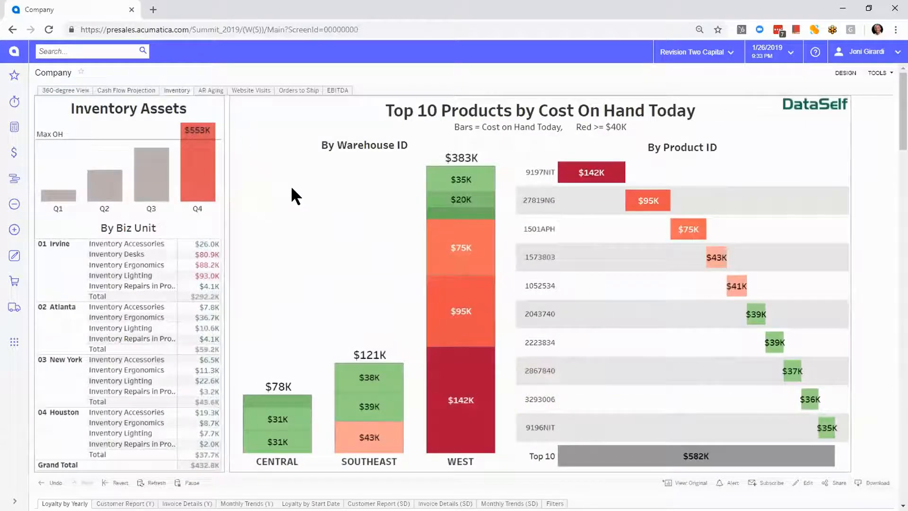
pyautogui.moveTo(307, 200)
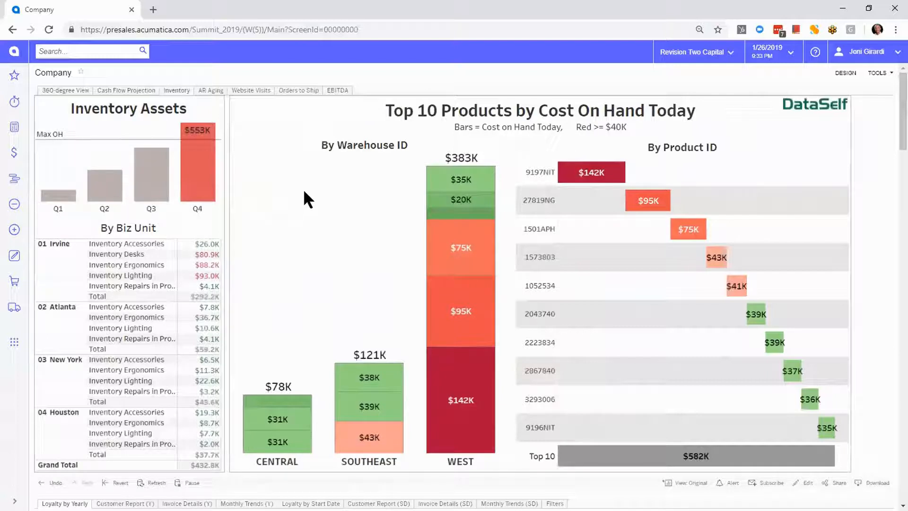
pyautogui.moveTo(403, 125)
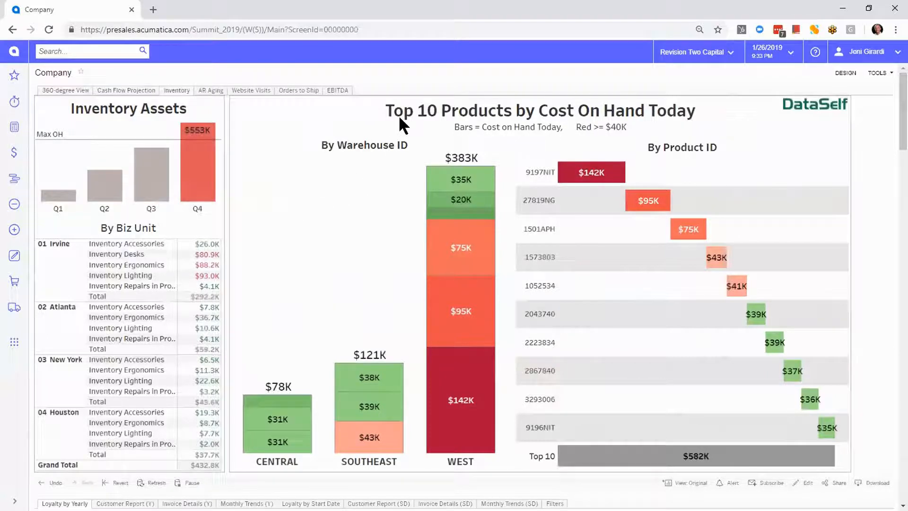
pyautogui.moveTo(650, 119)
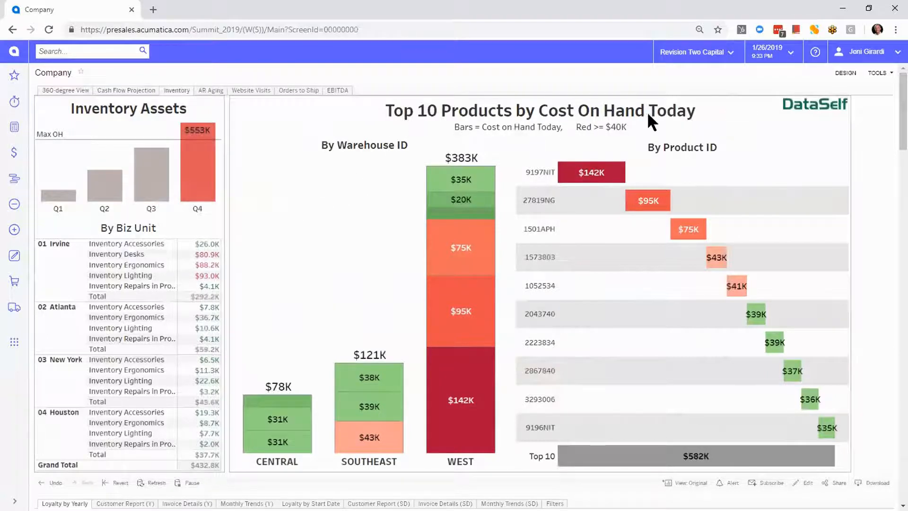
pyautogui.moveTo(422, 170)
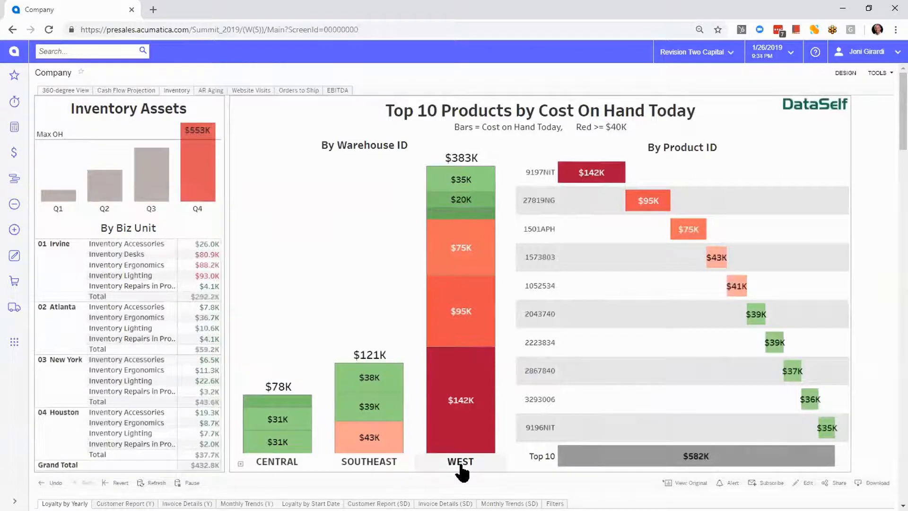
pyautogui.click(459, 461)
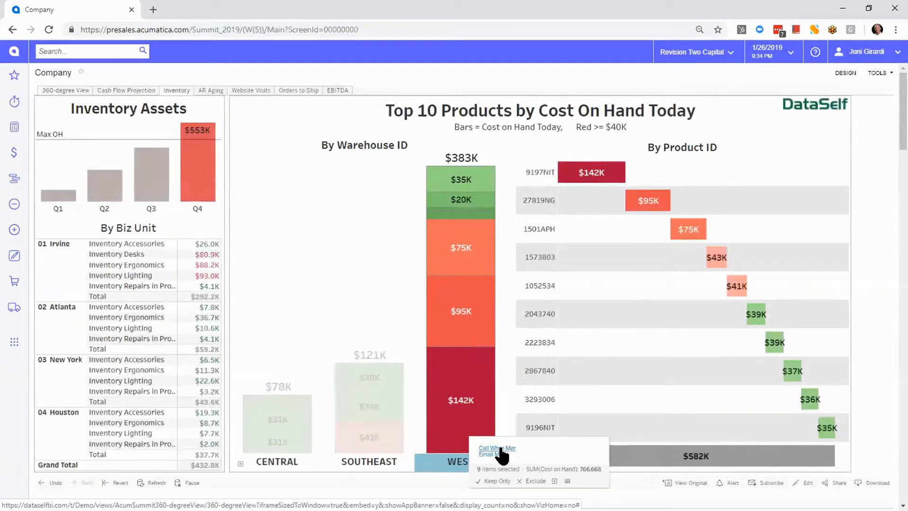
pyautogui.click(355, 251)
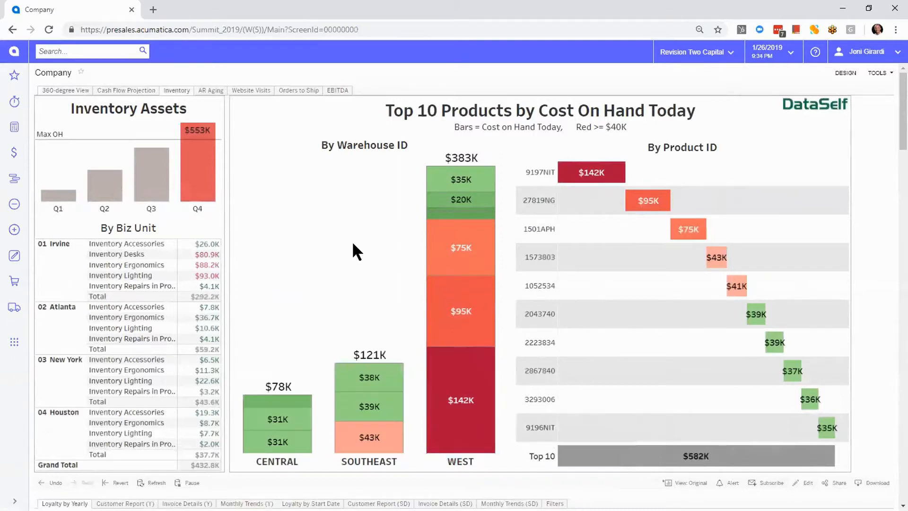